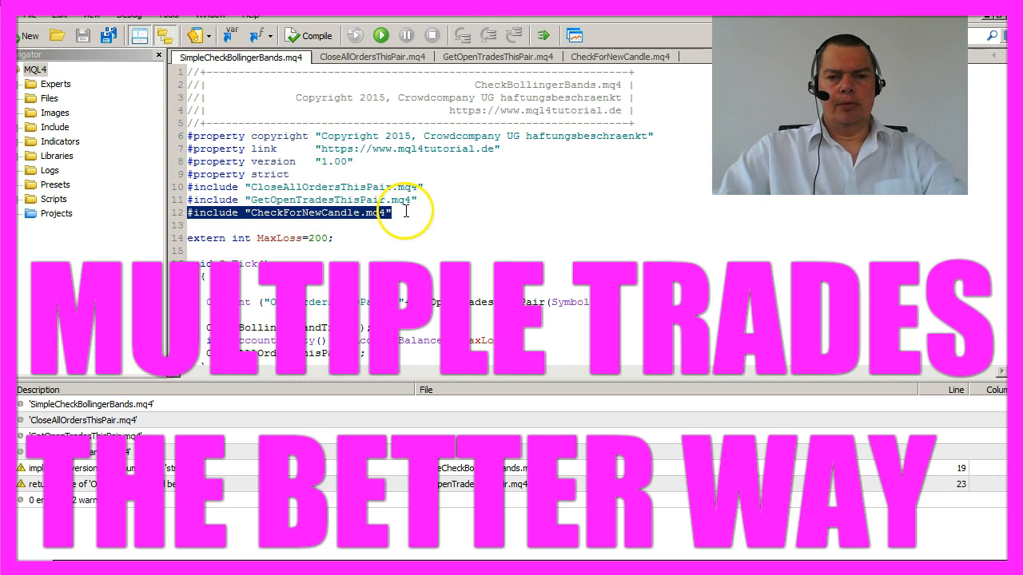
Step: Show the NewCandleOnChart function in the CheckForNewCandle.mq4 include file
left_click(619, 57)
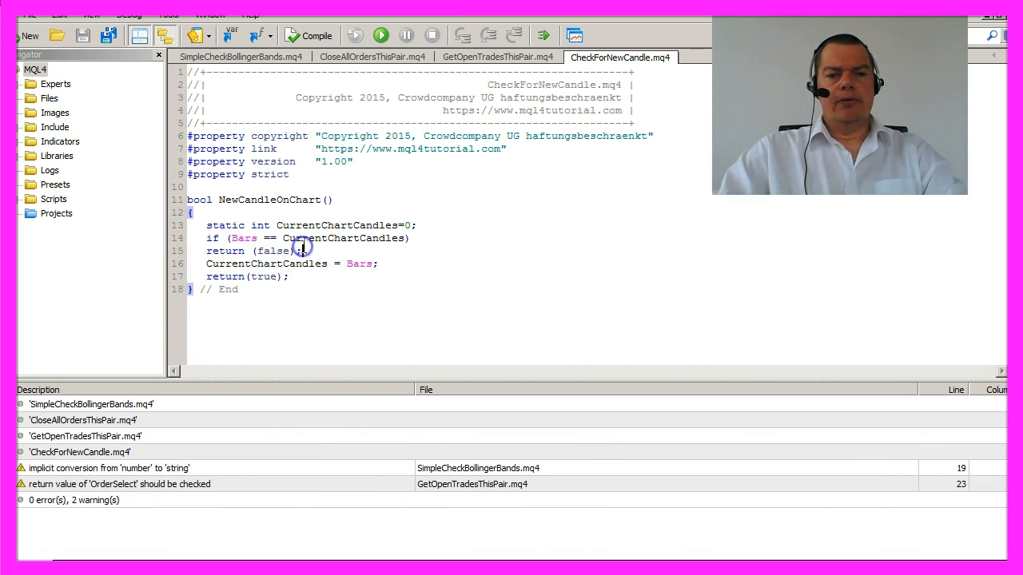
Step: Look up Bars in the help, then return to SimpleCheckBollingerBands.mq4 to wrap the trade check in a new-candle condition
double_click(266, 264)
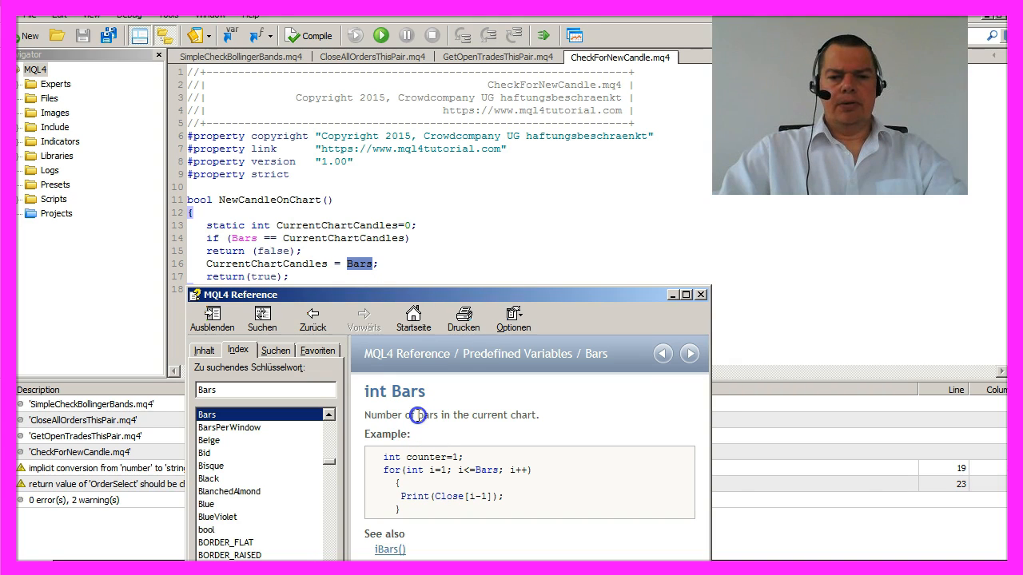
left_click_drag(416, 415, 539, 414)
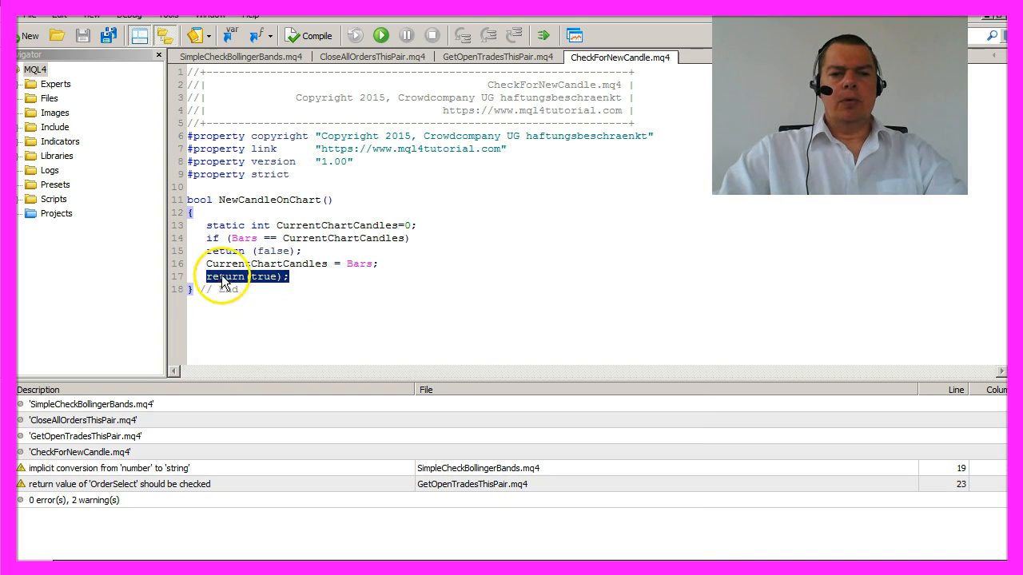
left_click(239, 57)
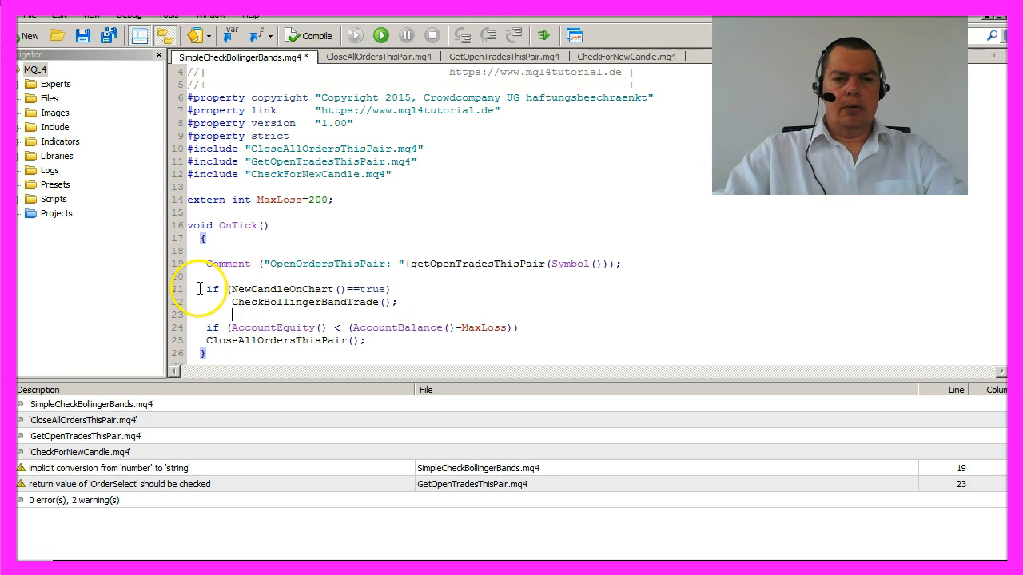
double_click(287, 302)
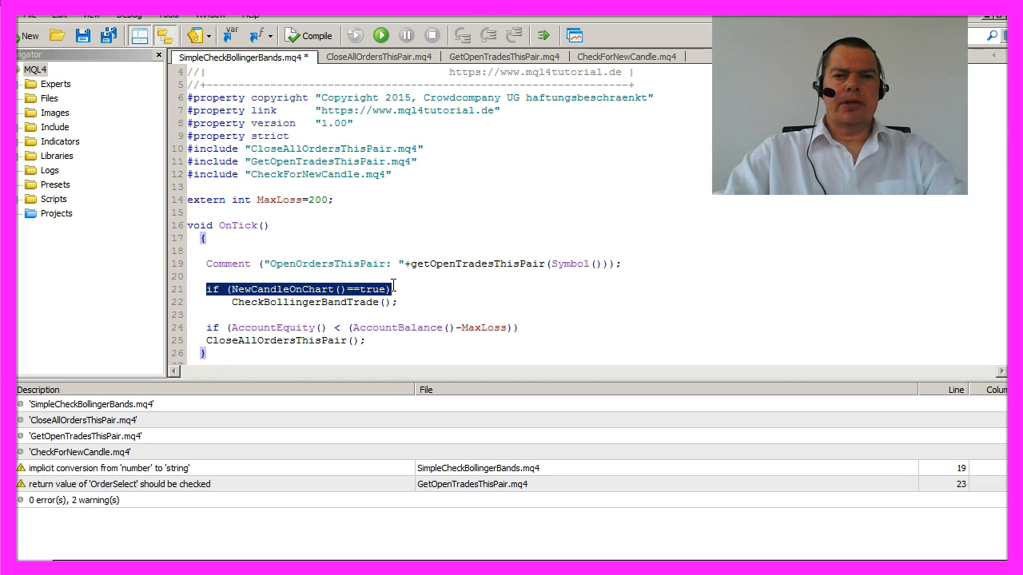
left_click(497, 57)
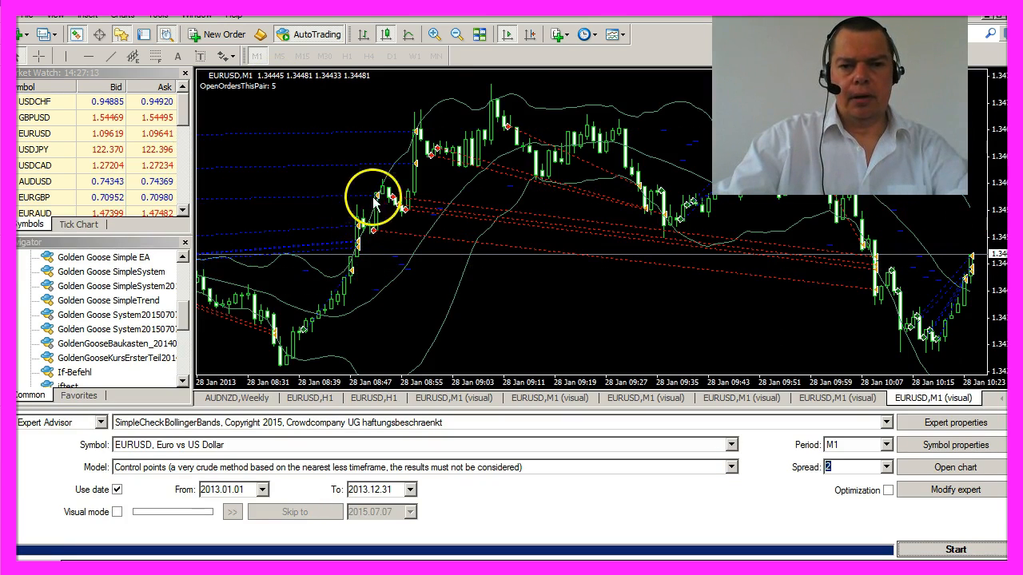
mouse_move(422, 124)
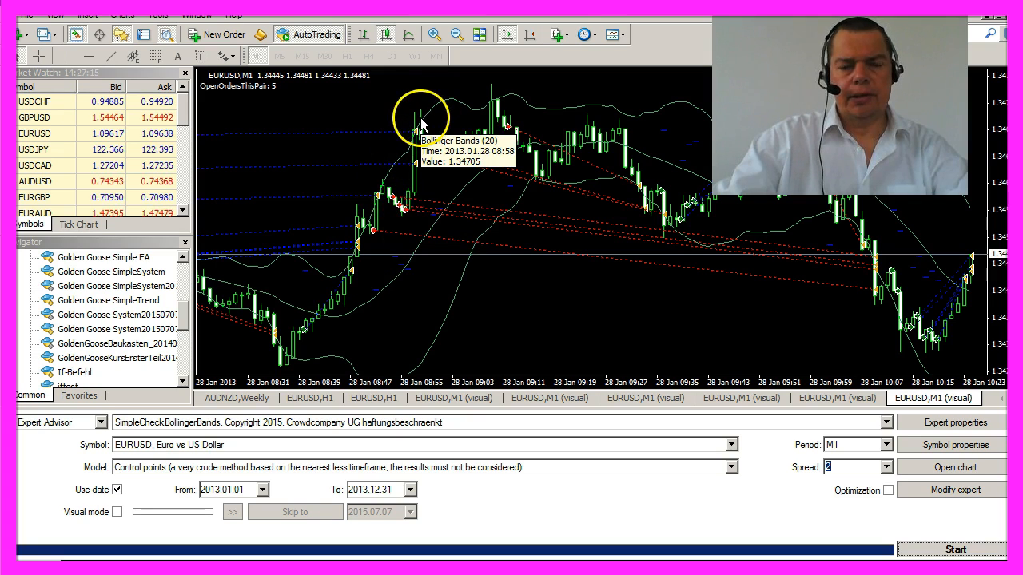